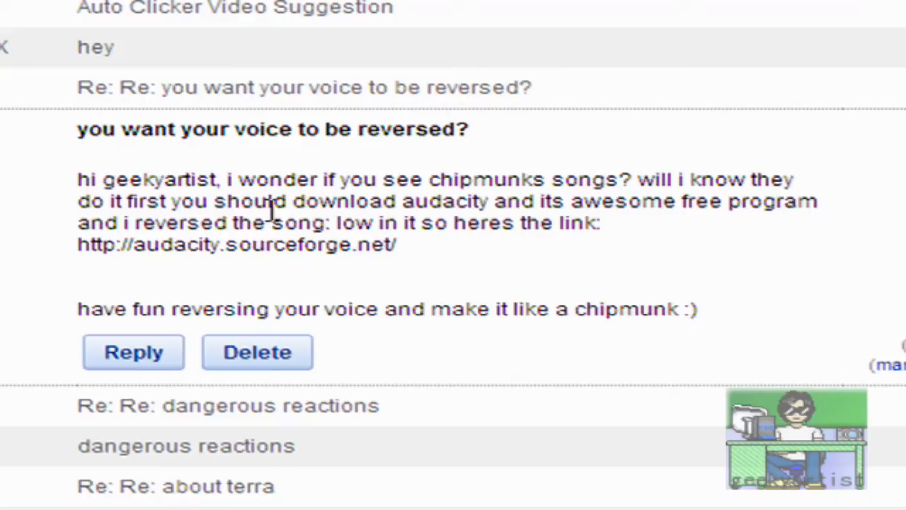
pyautogui.moveTo(608, 201)
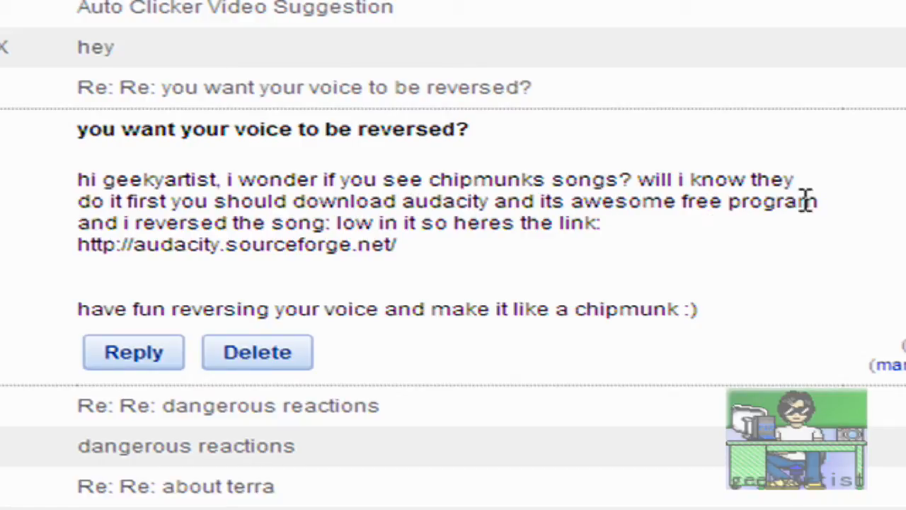
pyautogui.moveTo(276, 234)
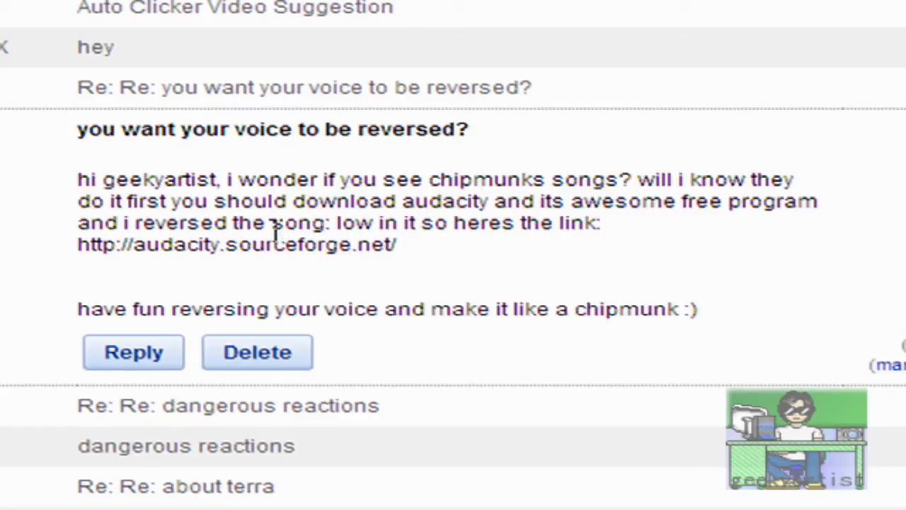
pyautogui.moveTo(654, 241)
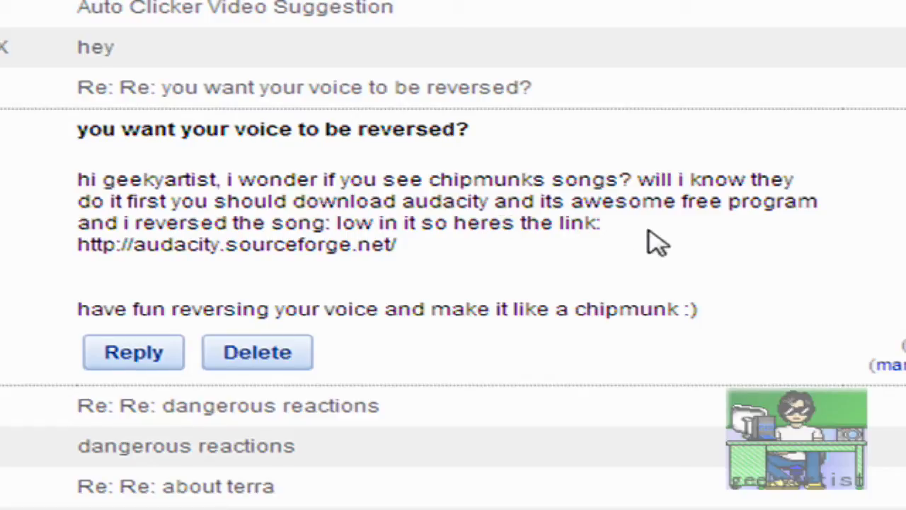
pyautogui.moveTo(224, 269)
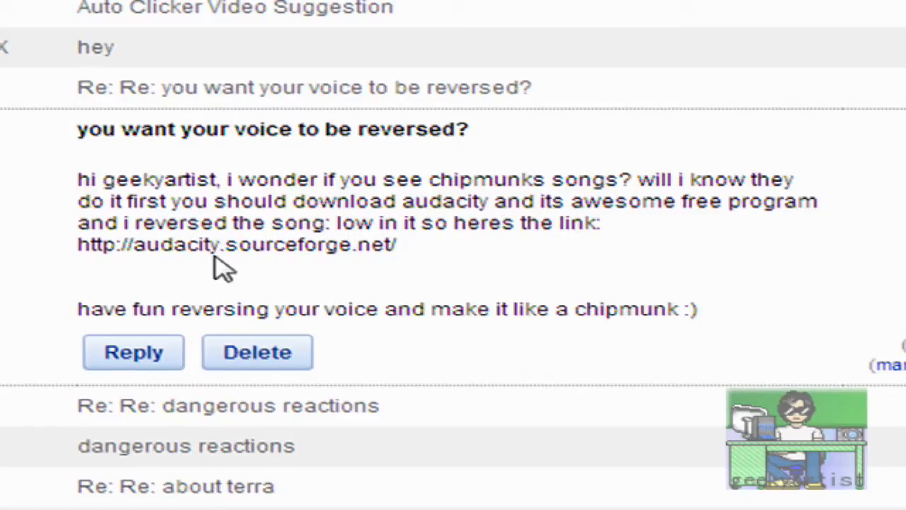
pyautogui.moveTo(333, 272)
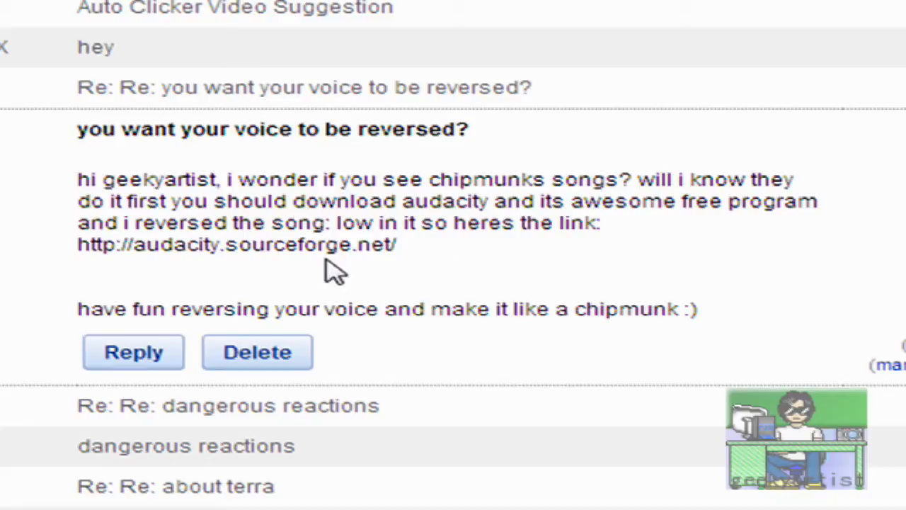
pyautogui.moveTo(460, 344)
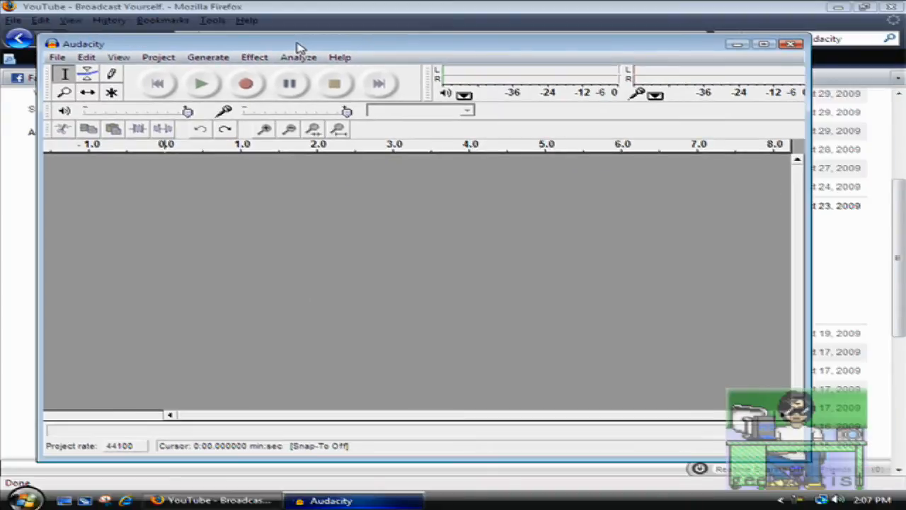
pyautogui.moveTo(418, 239)
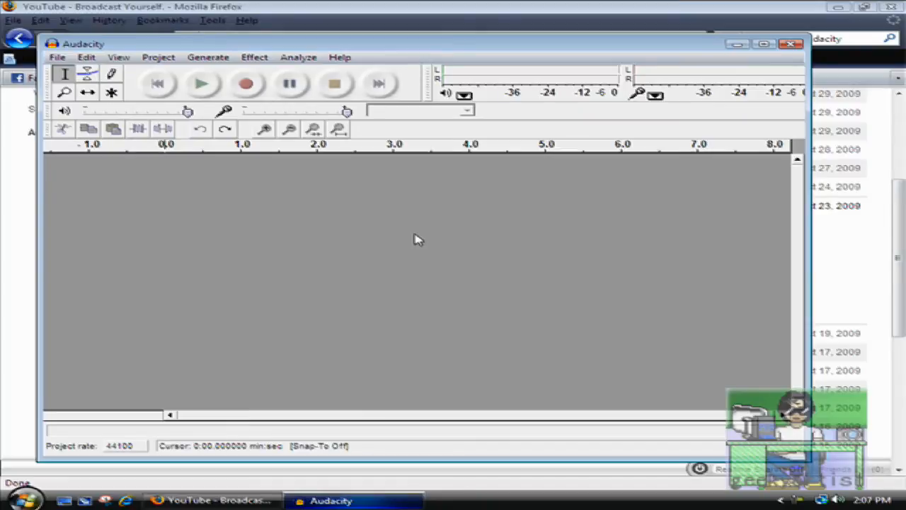
# Maximize Audacity and record a roughly 7.5-second spoken clip into a mono track
pyautogui.click(764, 42)
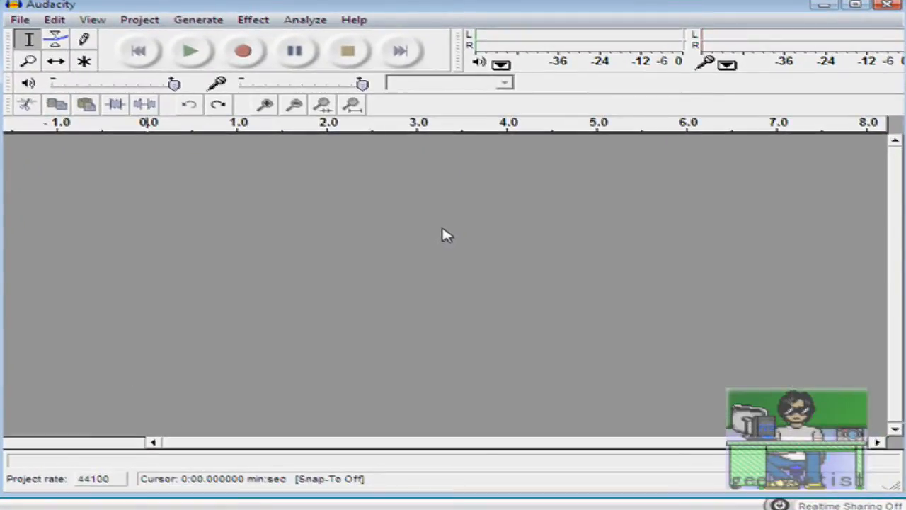
pyautogui.moveTo(244, 51)
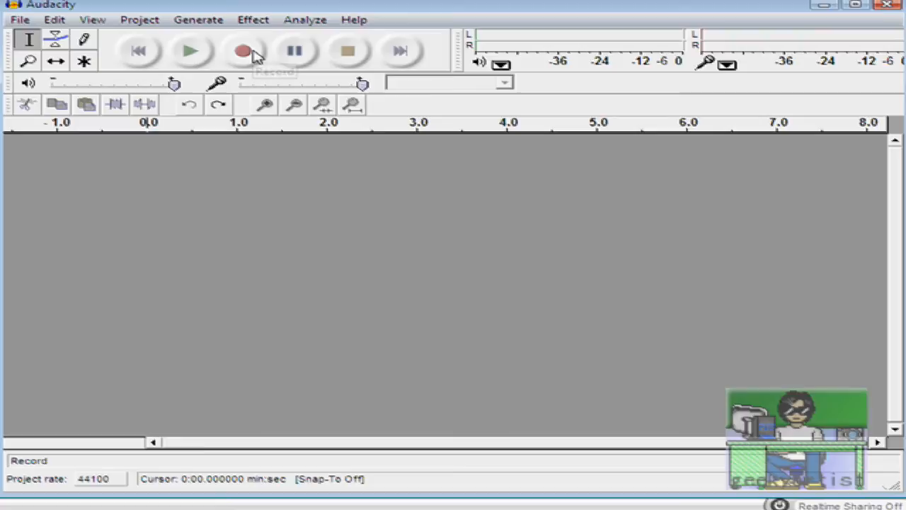
pyautogui.click(243, 51)
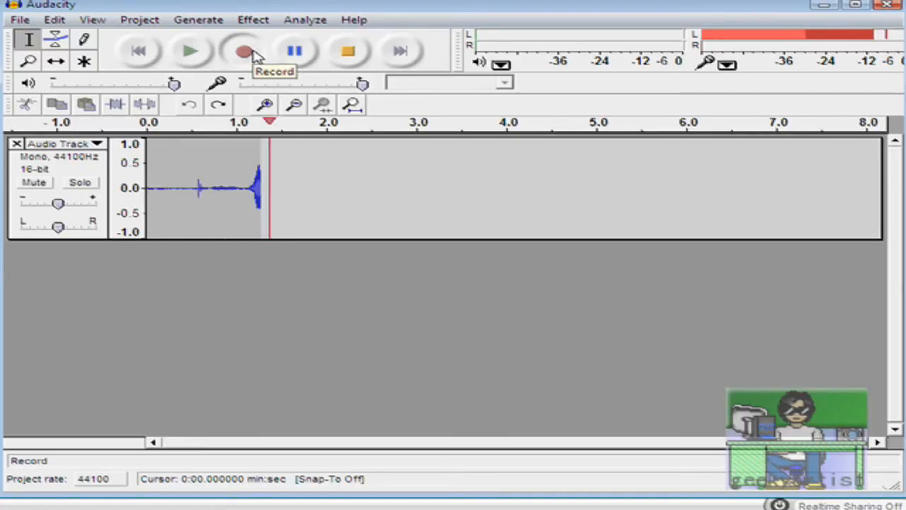
pyautogui.click(245, 50)
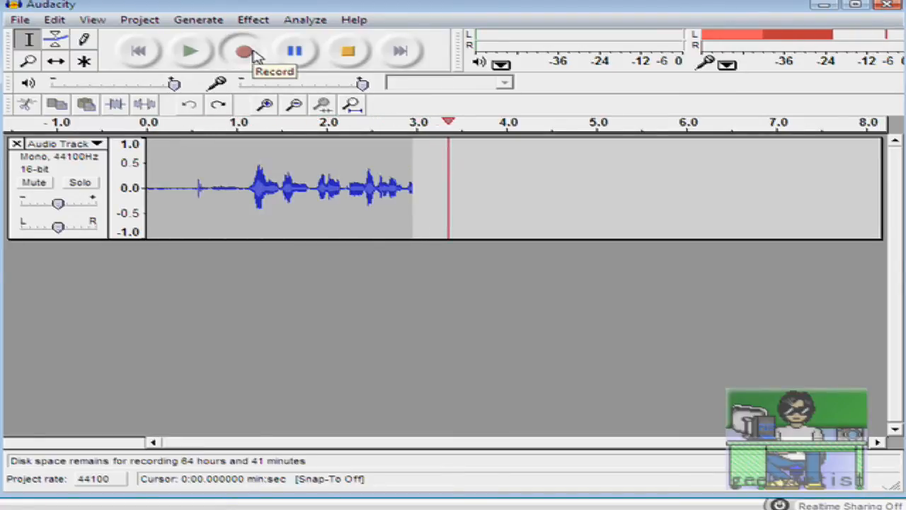
pyautogui.click(243, 51)
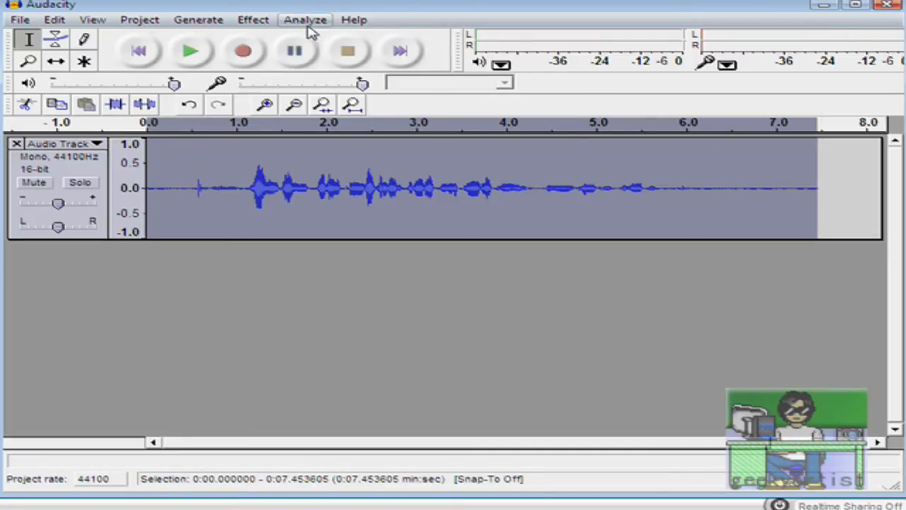
# Apply the Reverse effect to the clip and play it back to hear it backwards
pyautogui.click(252, 20)
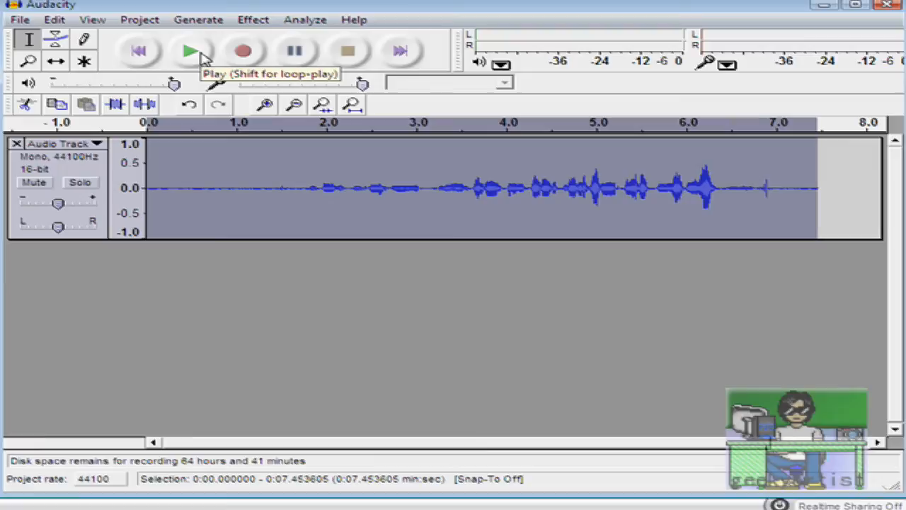
pyautogui.click(190, 51)
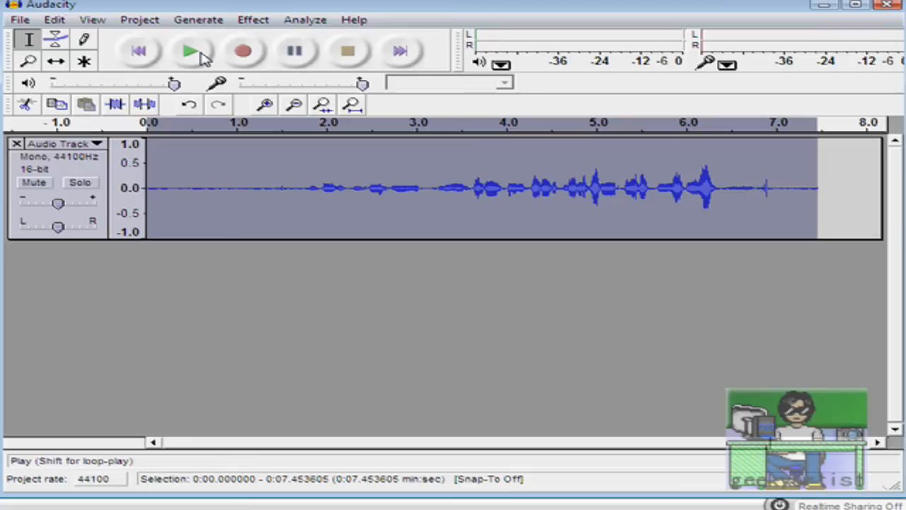
pyautogui.moveTo(409, 289)
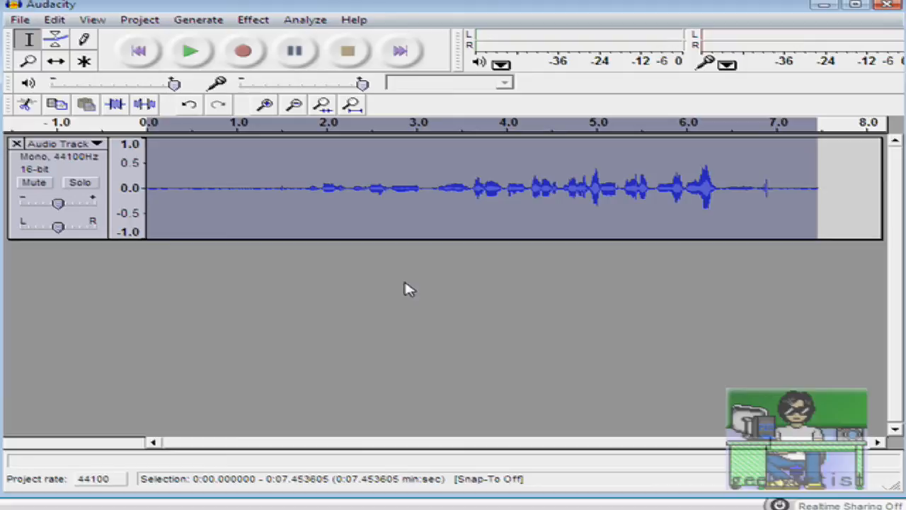
pyautogui.click(20, 19)
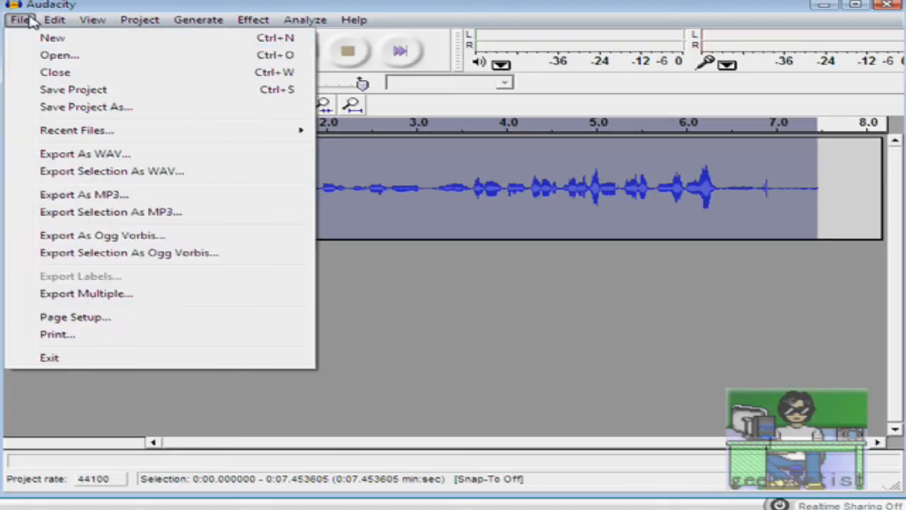
# Create a new empty project and record a fresh 10-second voice clip in it
pyautogui.click(54, 71)
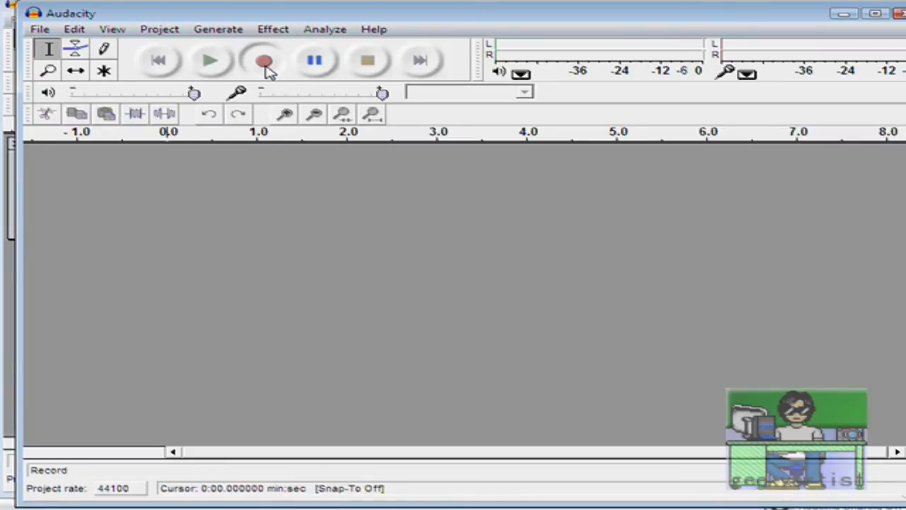
pyautogui.click(263, 59)
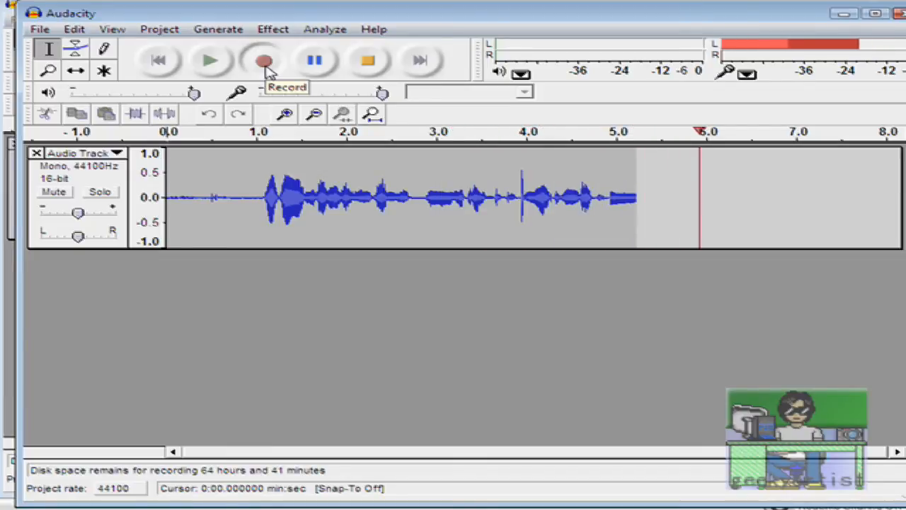
pyautogui.click(263, 59)
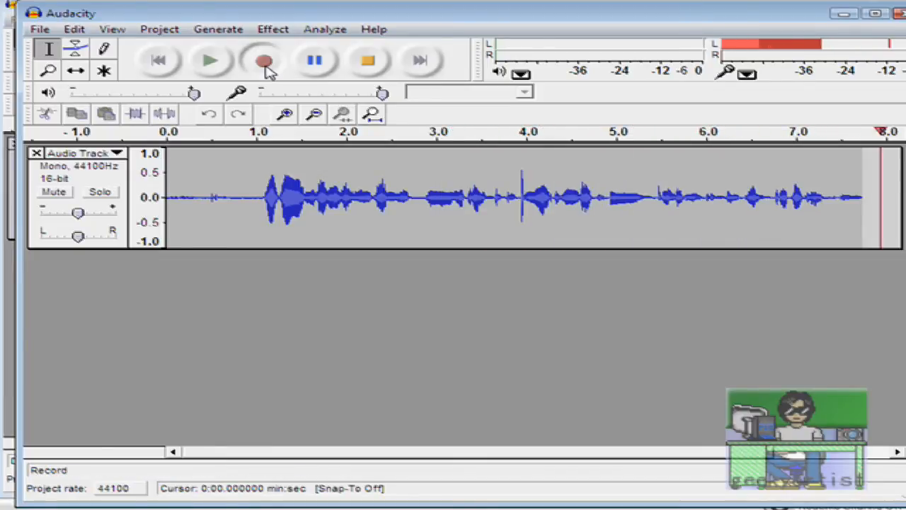
pyautogui.click(367, 60)
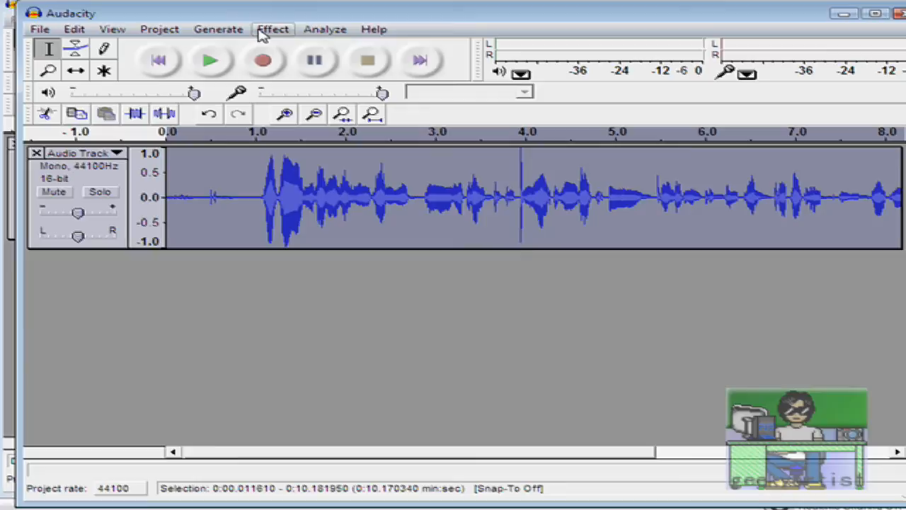
# Set the Change Speed effect's percent change to about 353.84 without applying it
pyautogui.click(272, 28)
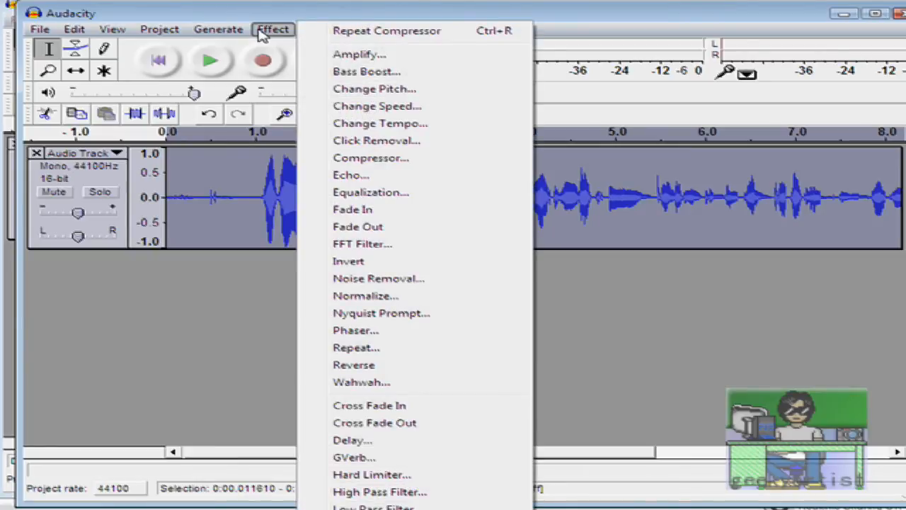
pyautogui.moveTo(367, 71)
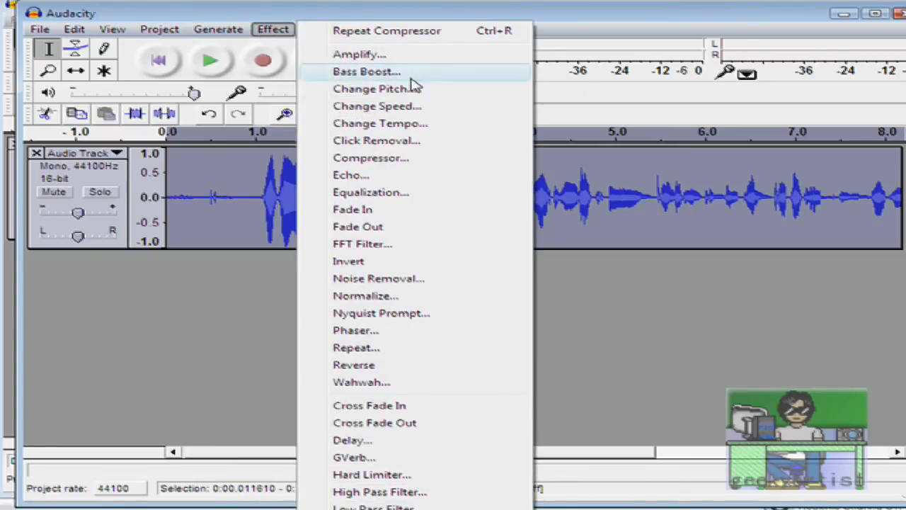
pyautogui.click(377, 104)
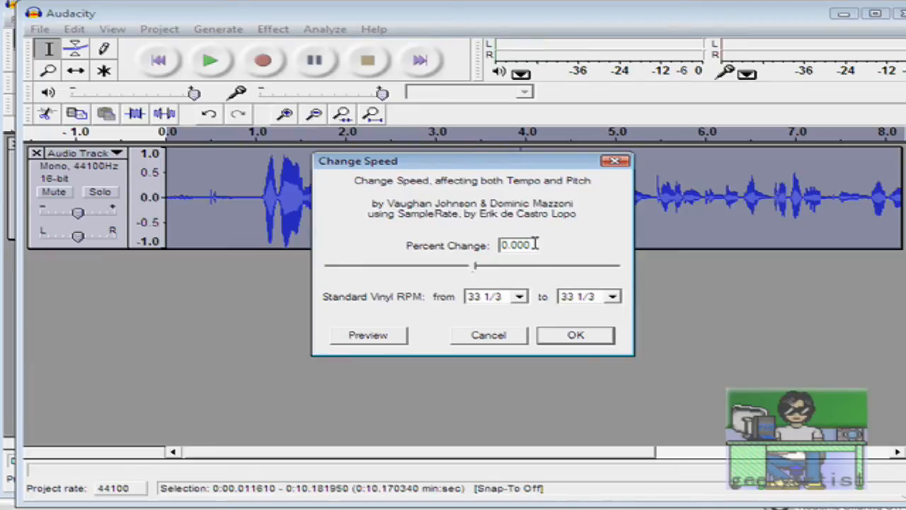
pyautogui.moveTo(475, 267); pyautogui.dragTo(616, 266)
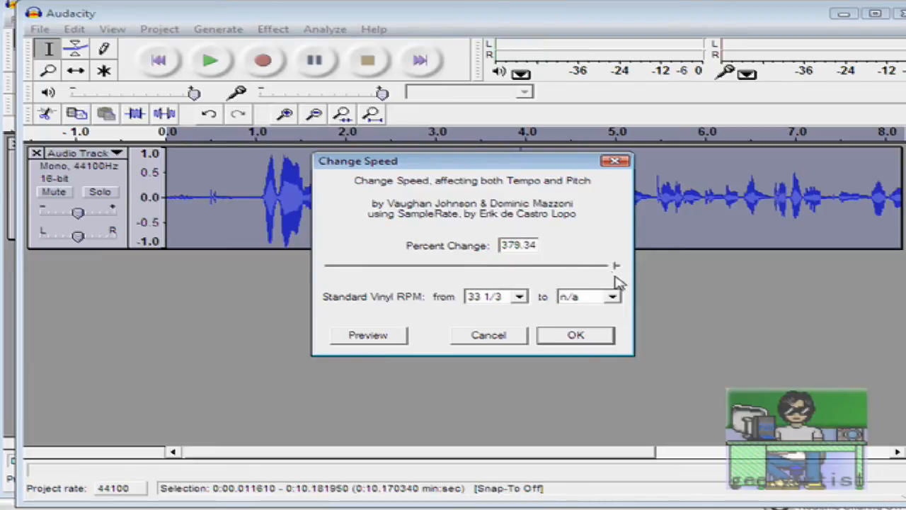
pyautogui.moveTo(616, 268); pyautogui.dragTo(602, 267)
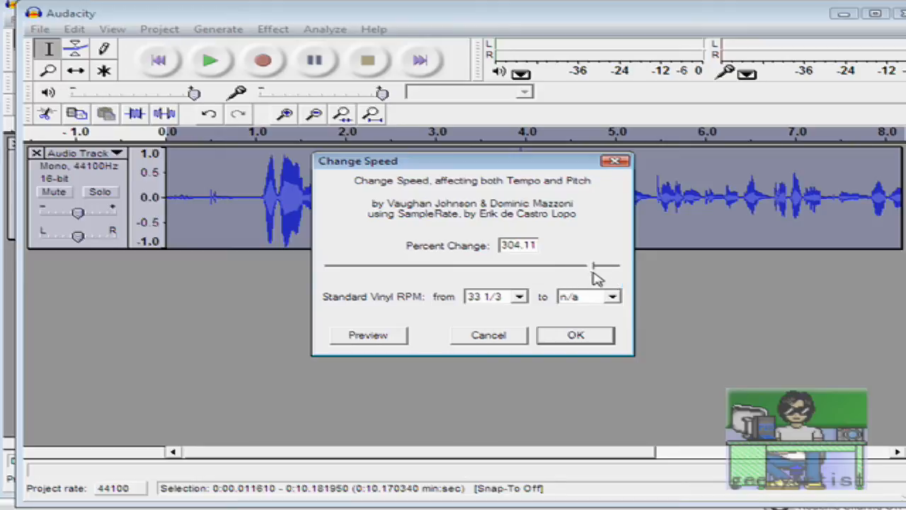
pyautogui.moveTo(598, 266); pyautogui.dragTo(612, 266)
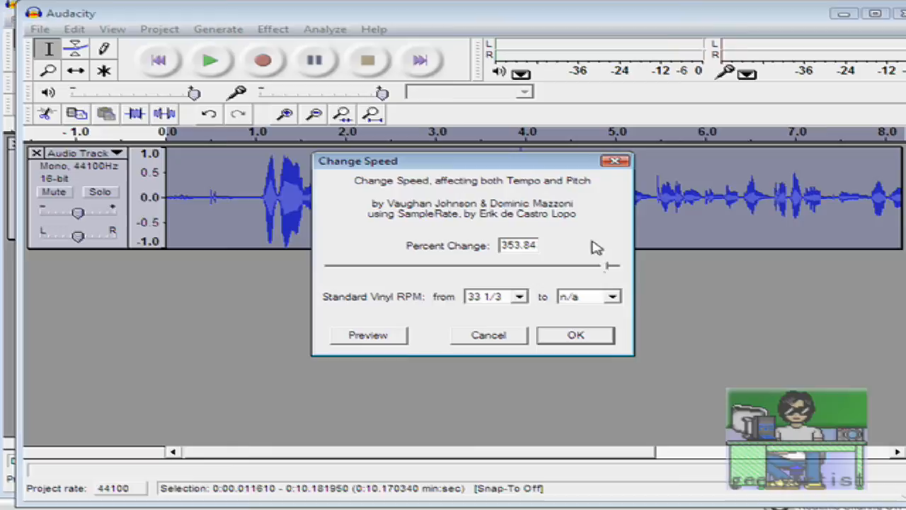
pyautogui.moveTo(515, 303)
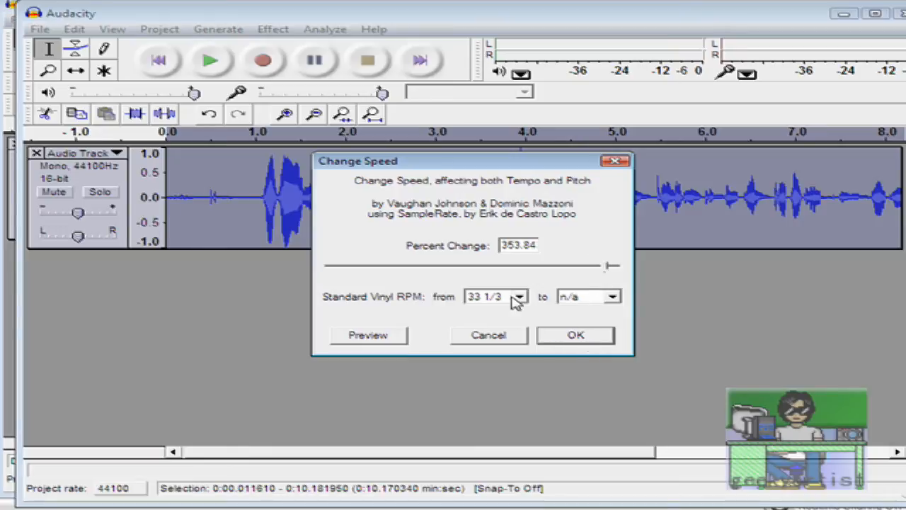
pyautogui.moveTo(598, 340)
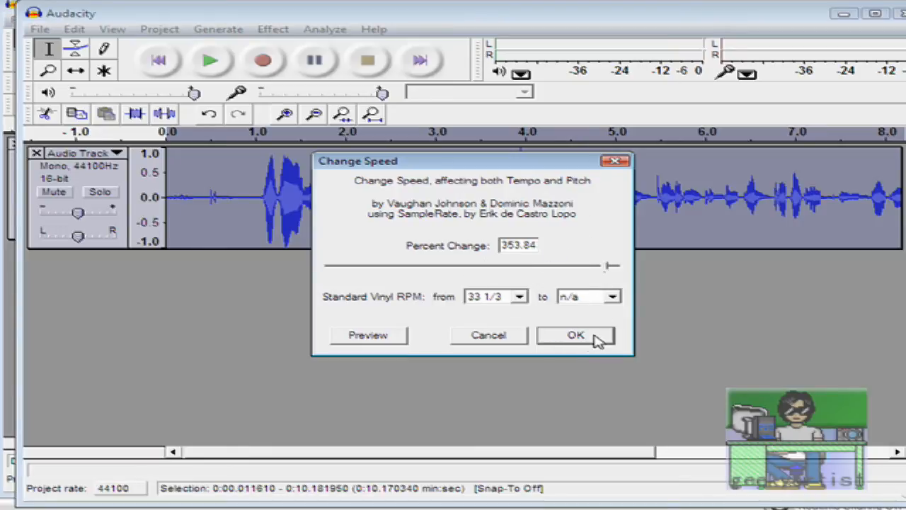
# Apply the speed change, shrinking the clip to about 2.2 seconds, and play it
pyautogui.click(575, 334)
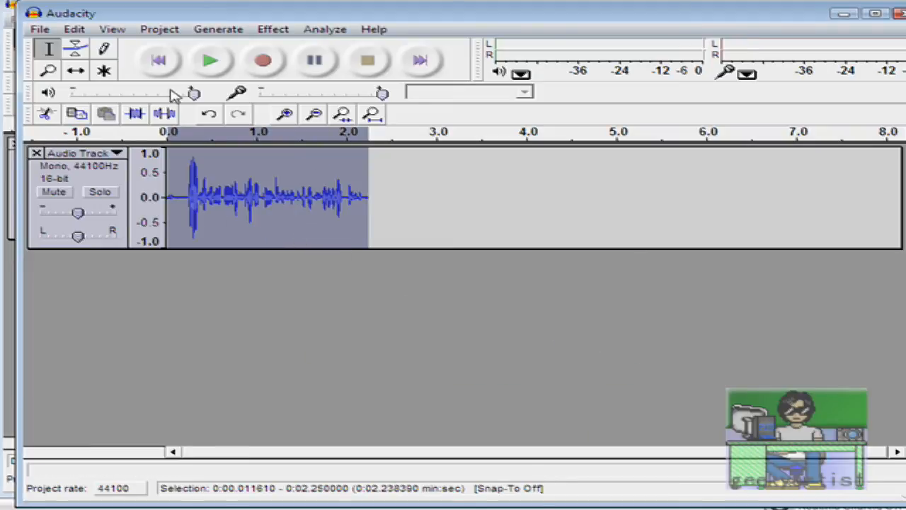
pyautogui.click(210, 59)
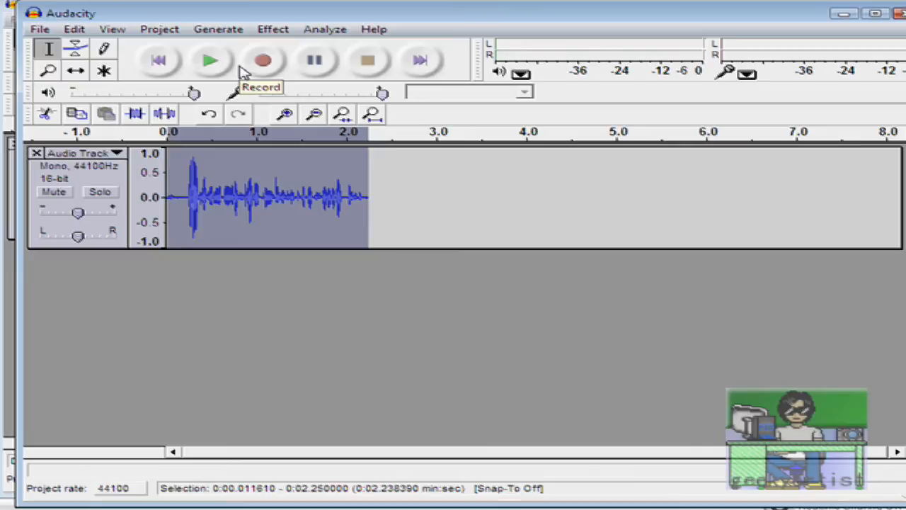
pyautogui.moveTo(311, 210)
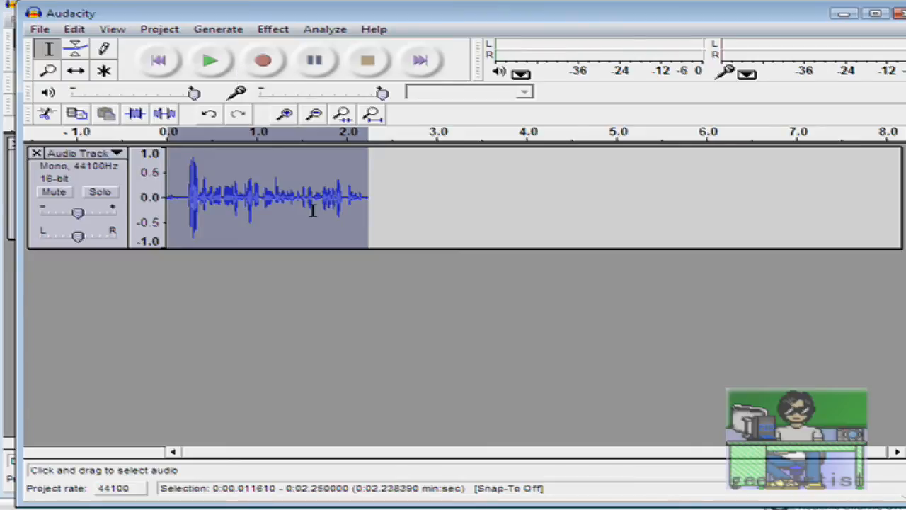